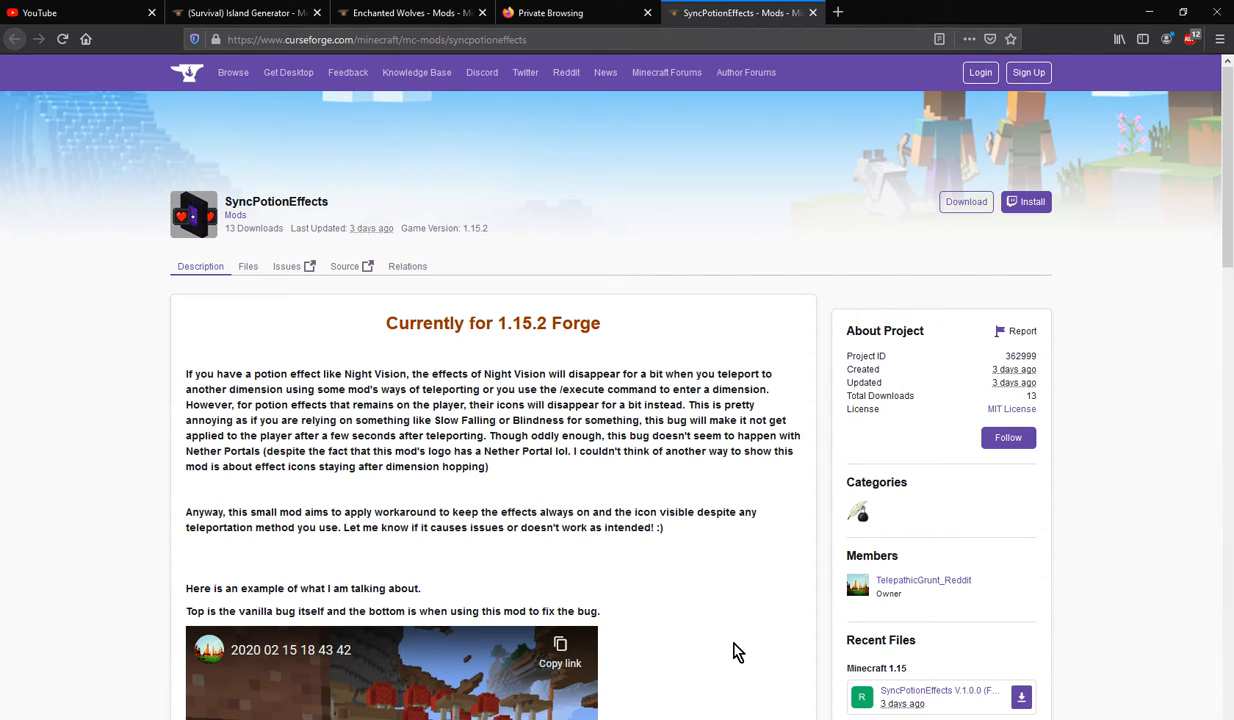
mouse_move(730, 638)
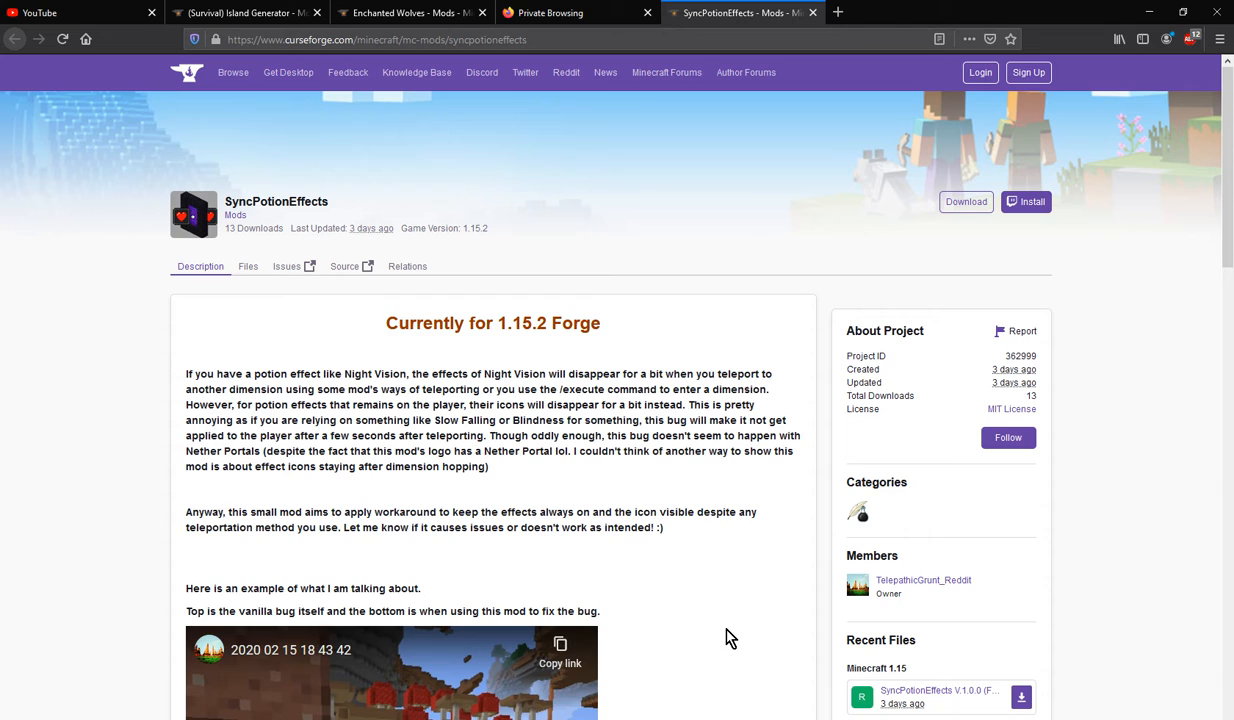
mouse_move(668, 464)
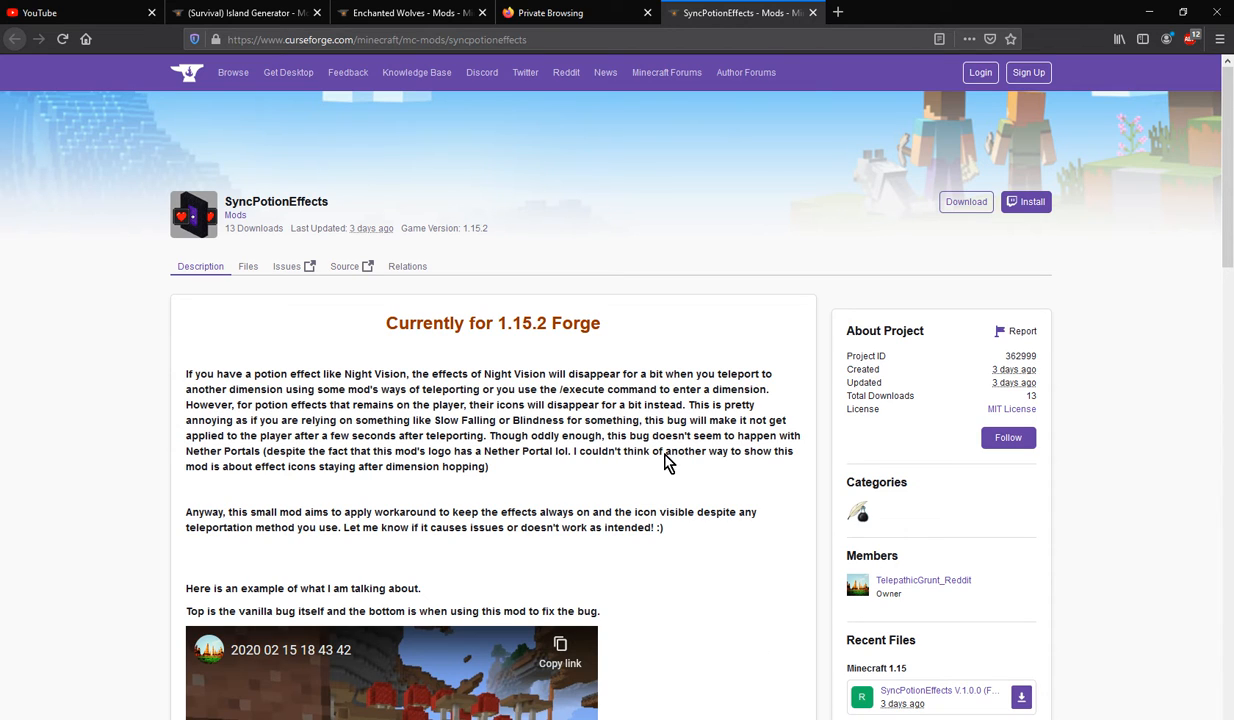
mouse_move(218, 420)
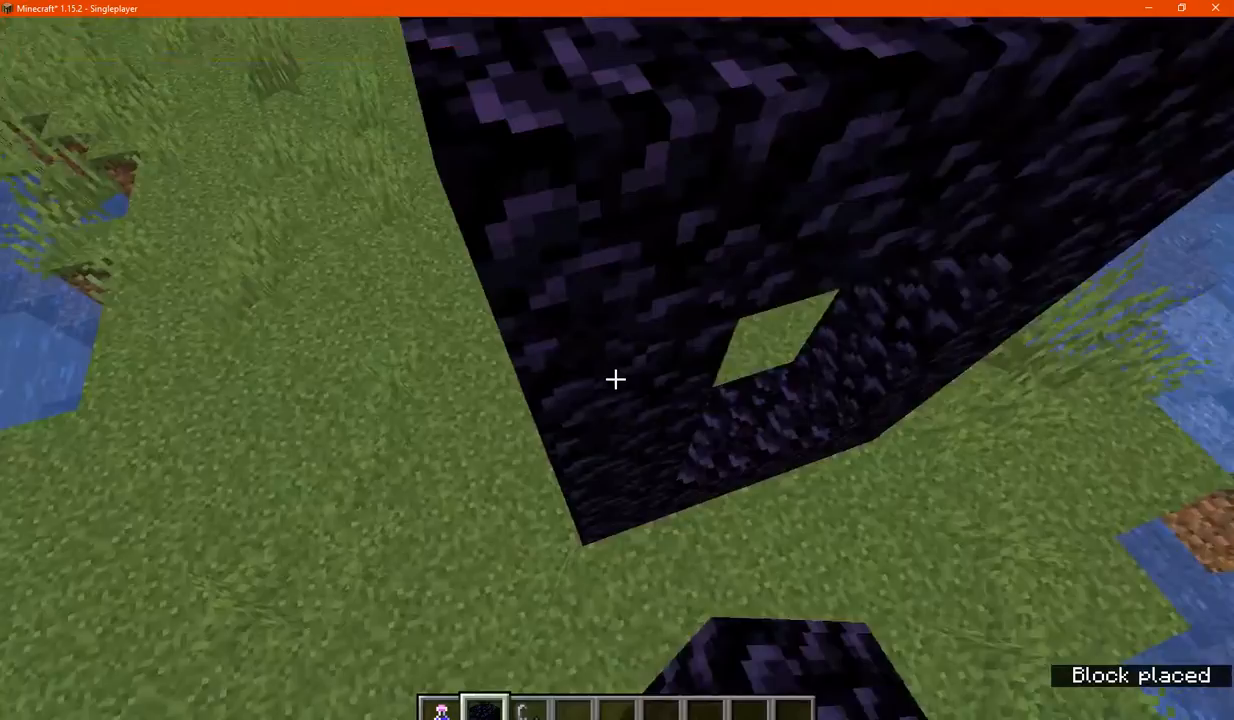
Check the inventory's active Night Vision effect before and after the Nether portal, then scroll the mod page.
key("e")
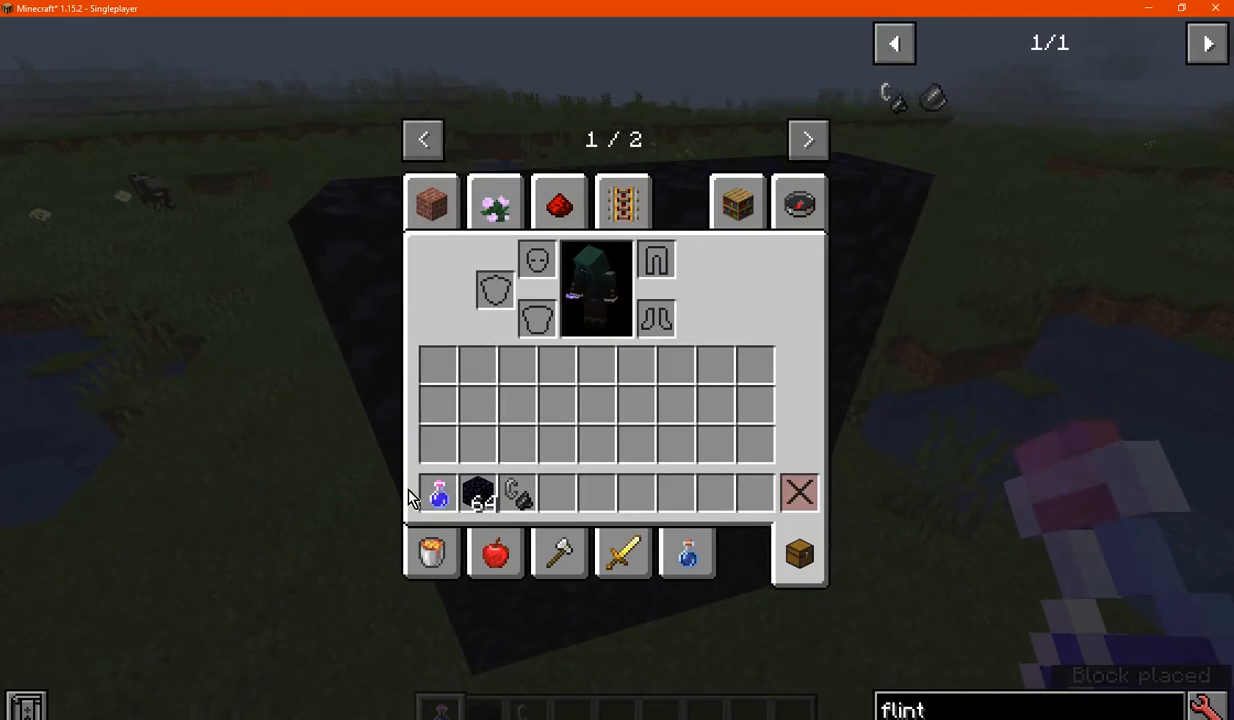
key("Escape")
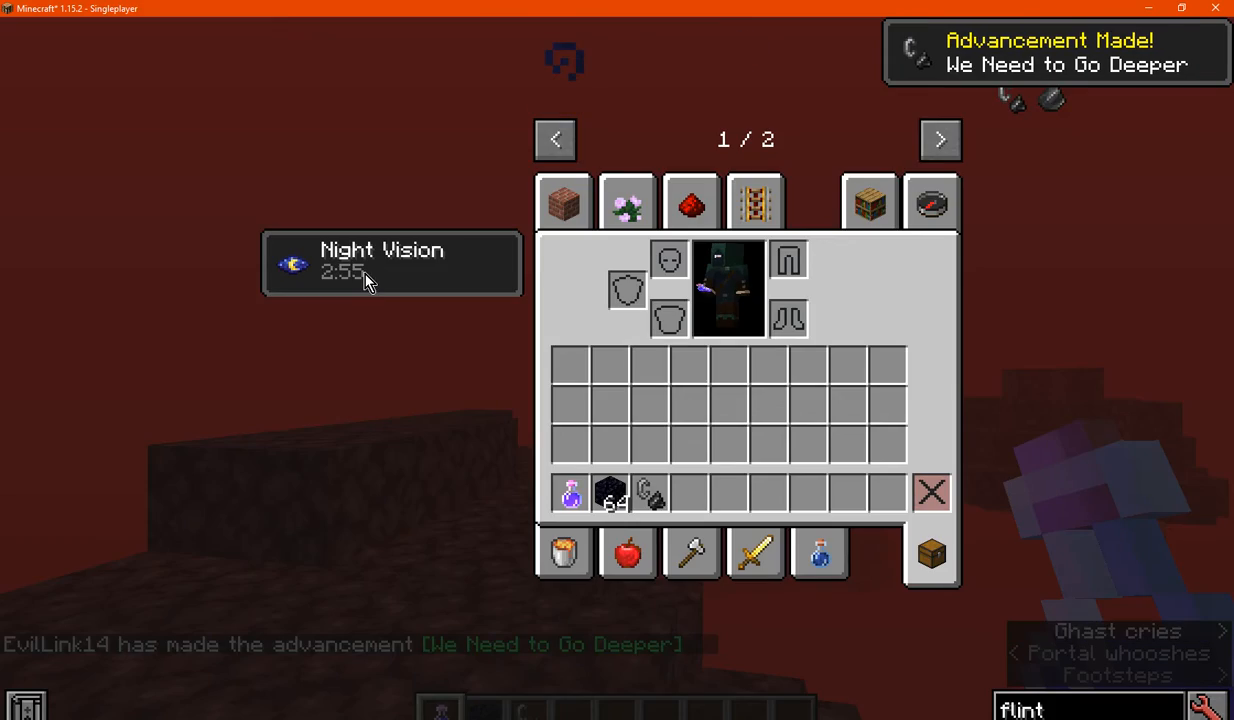
key("Escape")
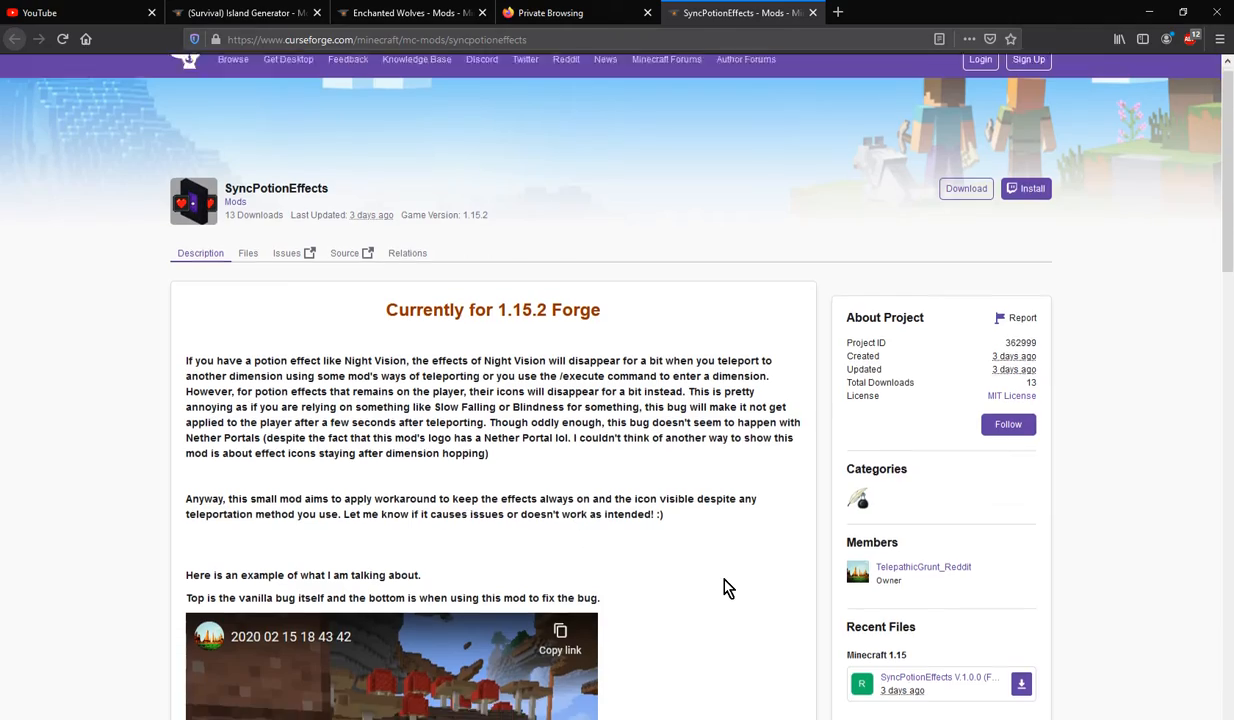
scroll("down", 3)
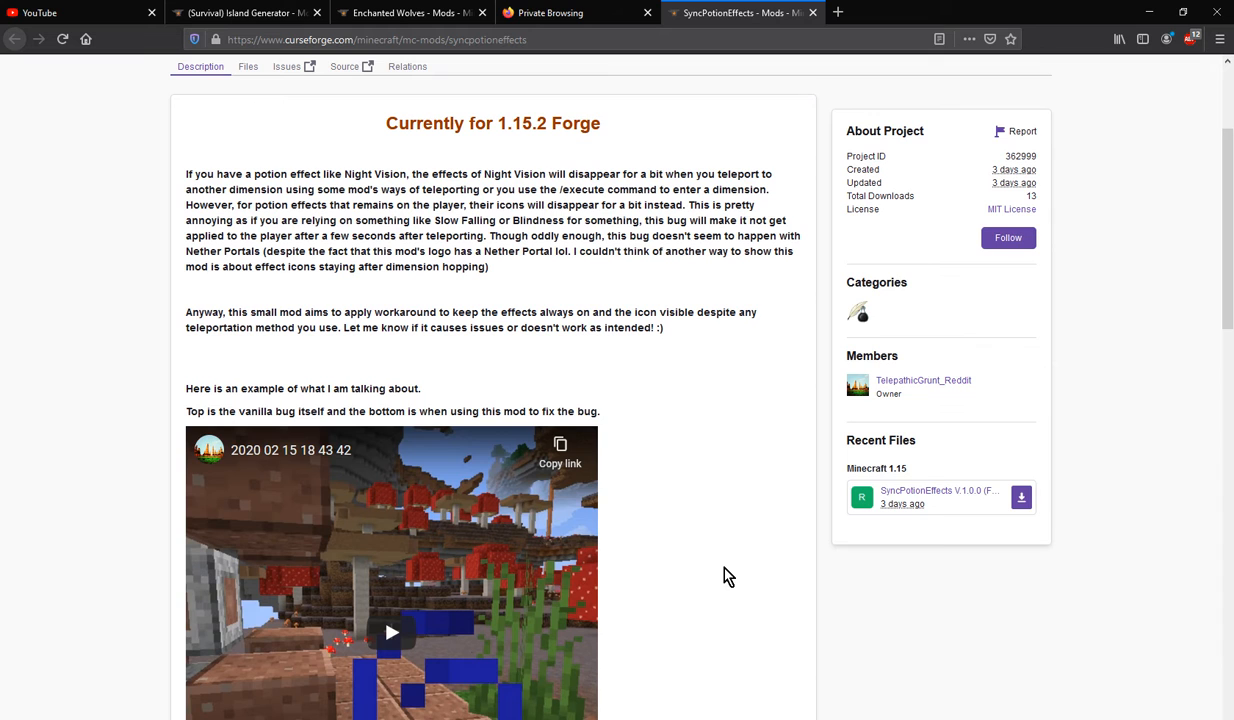
mouse_move(718, 572)
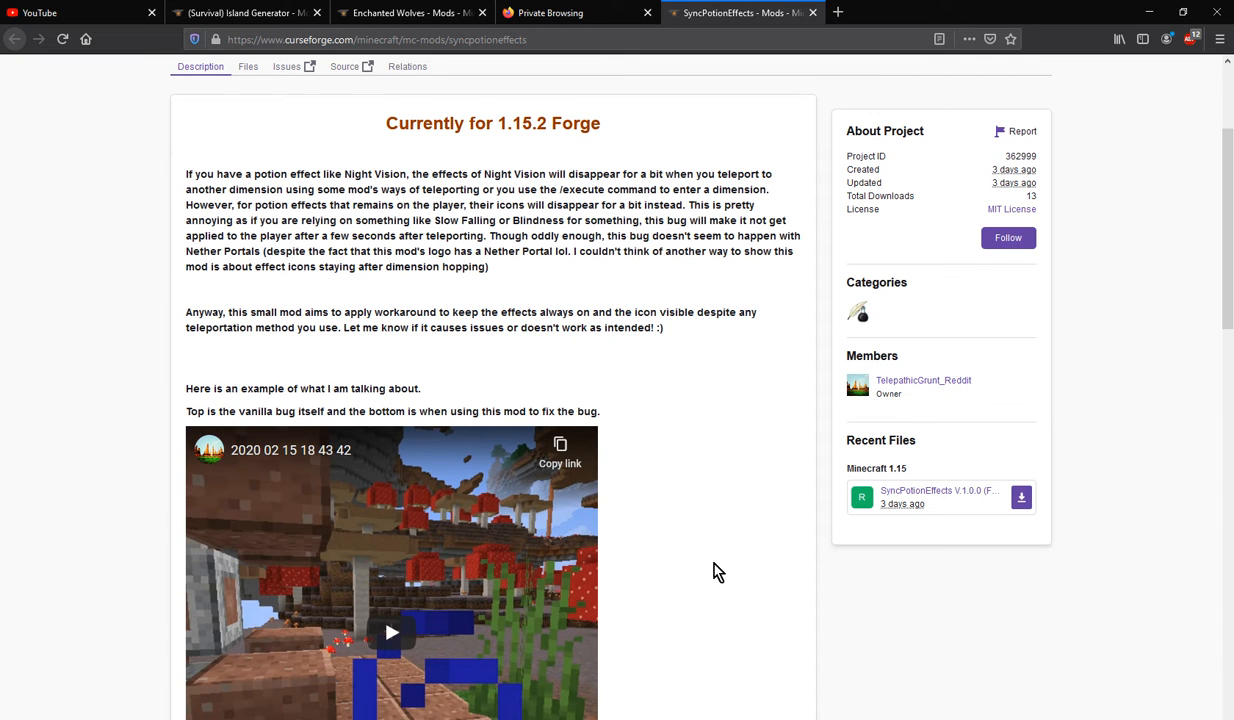